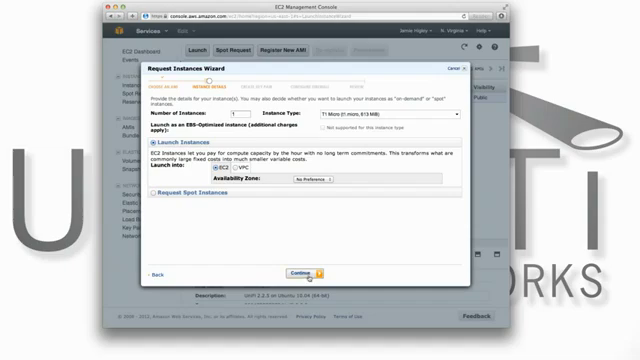
Step: Keep one T1 Micro instance and accept the default advanced instance options
{"action": "left_click", "coordinate": [300, 271]}
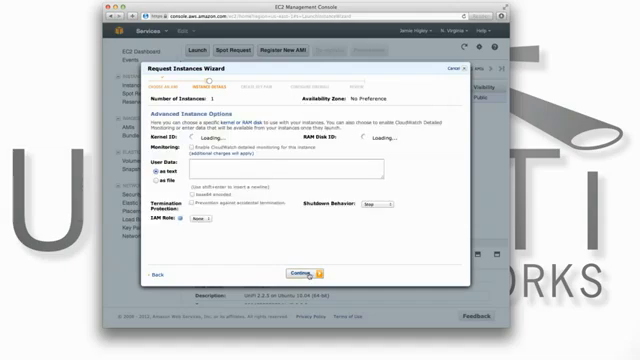
{"action": "left_click", "coordinate": [303, 272]}
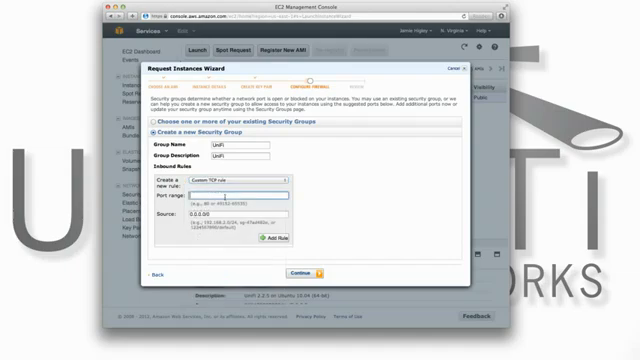
Step: Add Custom TCP rules for ports 8080, 8443, 8880, 8843 and 22 to the UniFi group
{"action": "left_click", "coordinate": [275, 237]}
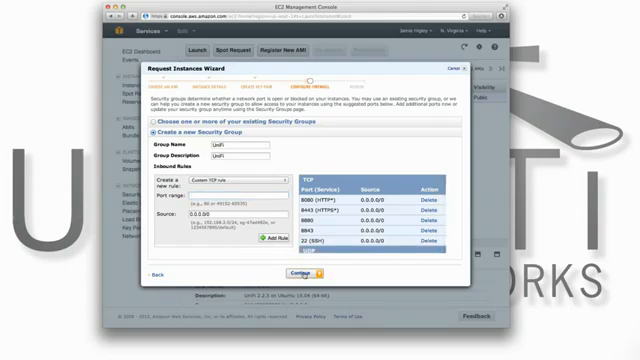
{"action": "left_click", "coordinate": [291, 271]}
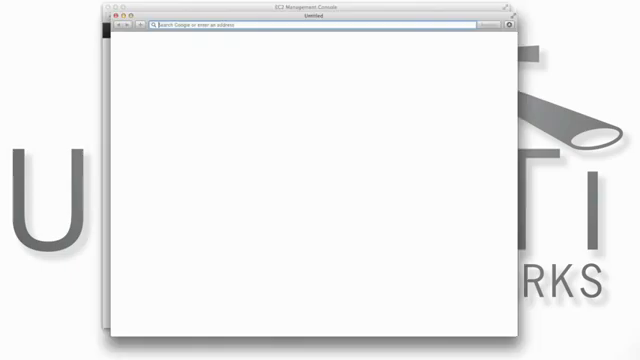
Step: Load ec2-50-19-171-168.compute-1.amazonaws.com:8443, finish the setup wizard, and log in as admin
{"action": "type", "text": "ec2-50-19-171-168.compute-1.amazonaws.com:8443"}
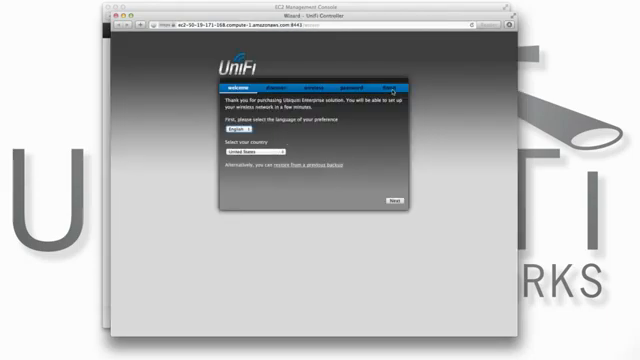
{"action": "left_click", "coordinate": [391, 199]}
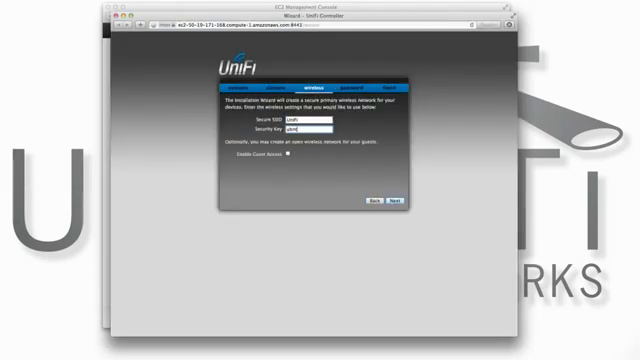
{"action": "left_click", "coordinate": [398, 198]}
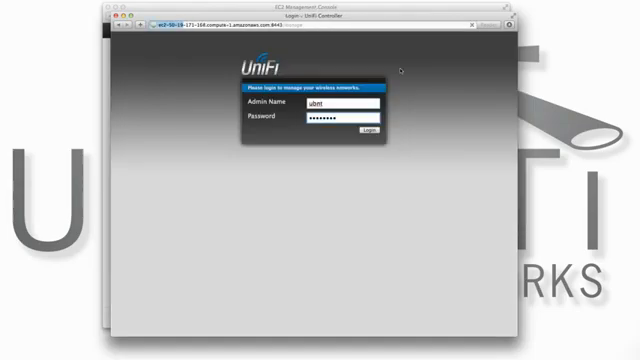
{"action": "left_click", "coordinate": [371, 131]}
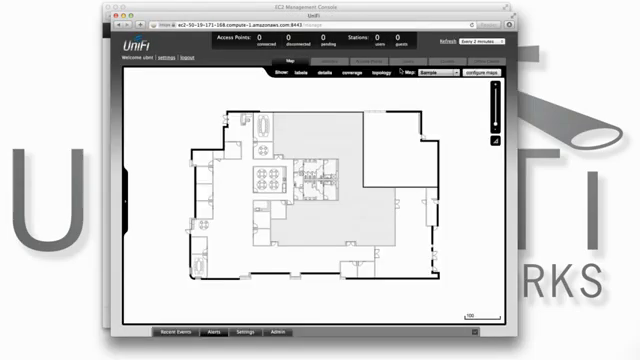